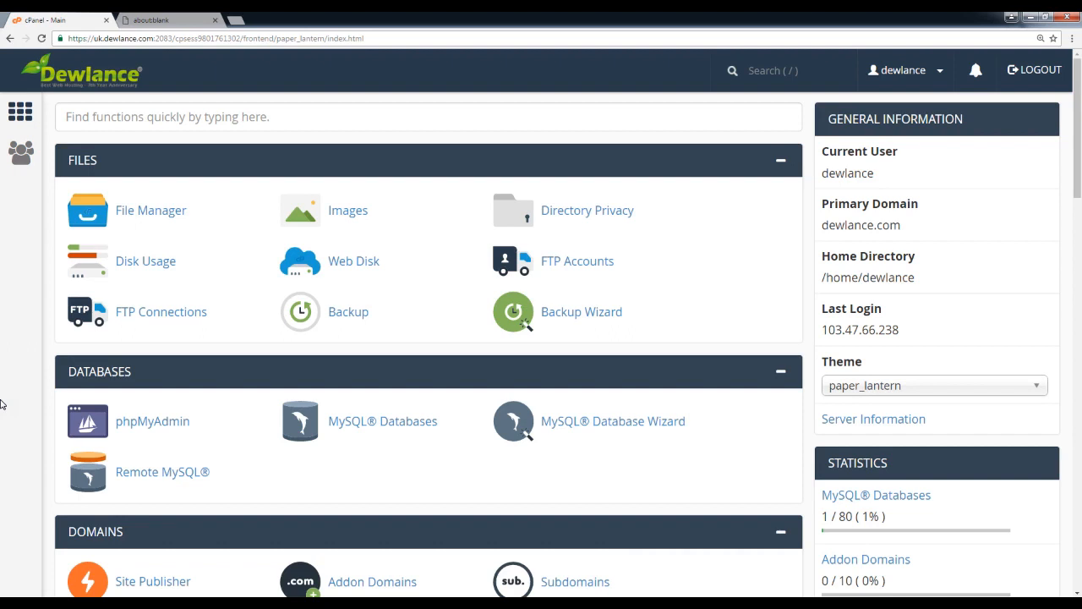
pyautogui.moveTo(37, 446)
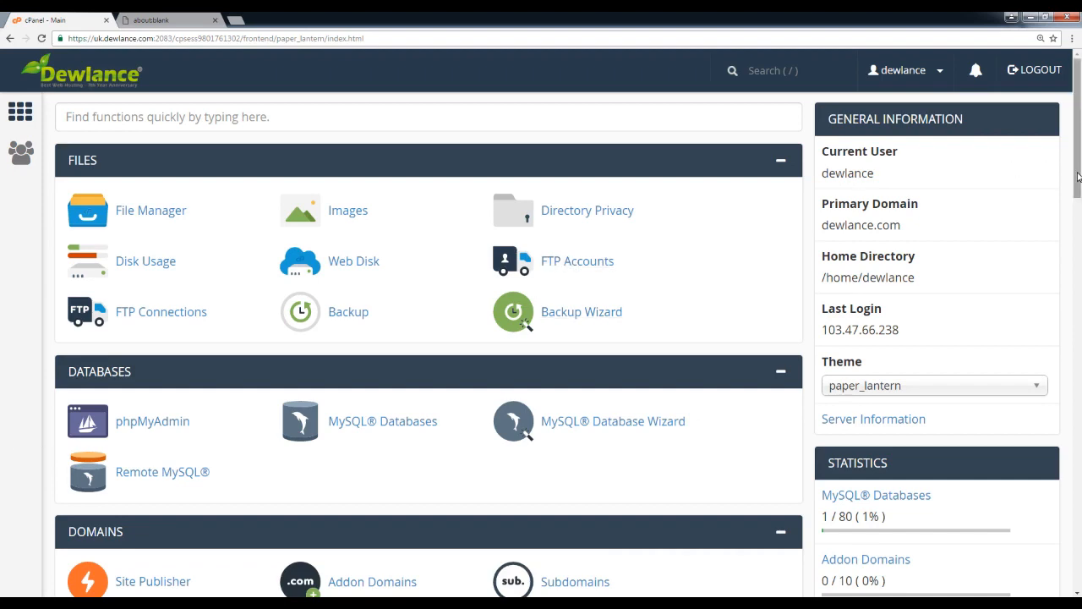
# Reach the Preferences section of the dashboard and open Change Style.
pyautogui.scroll(-3)
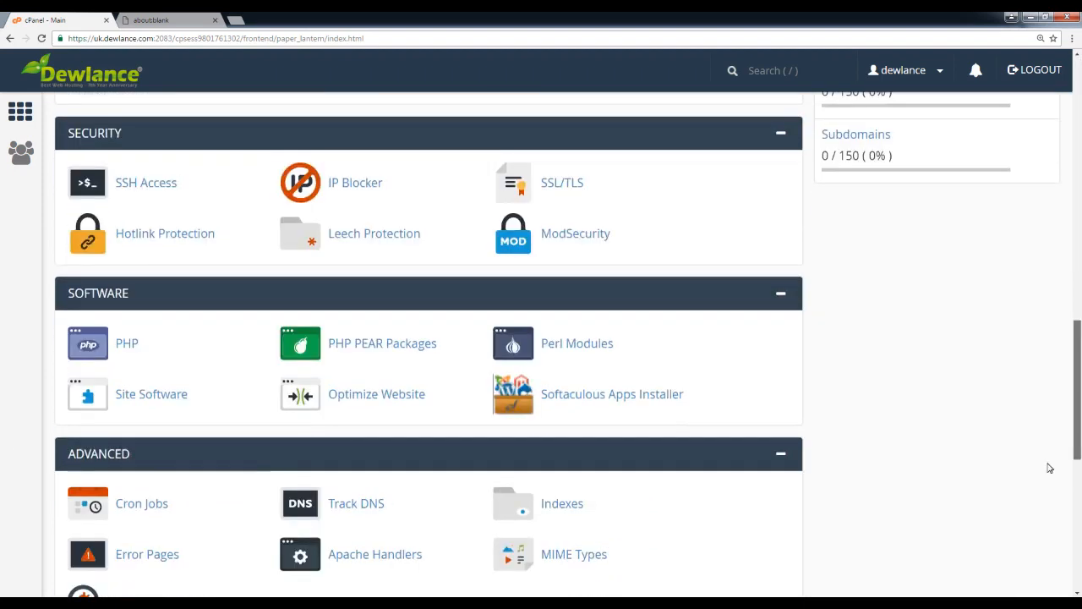
pyautogui.scroll(-3)
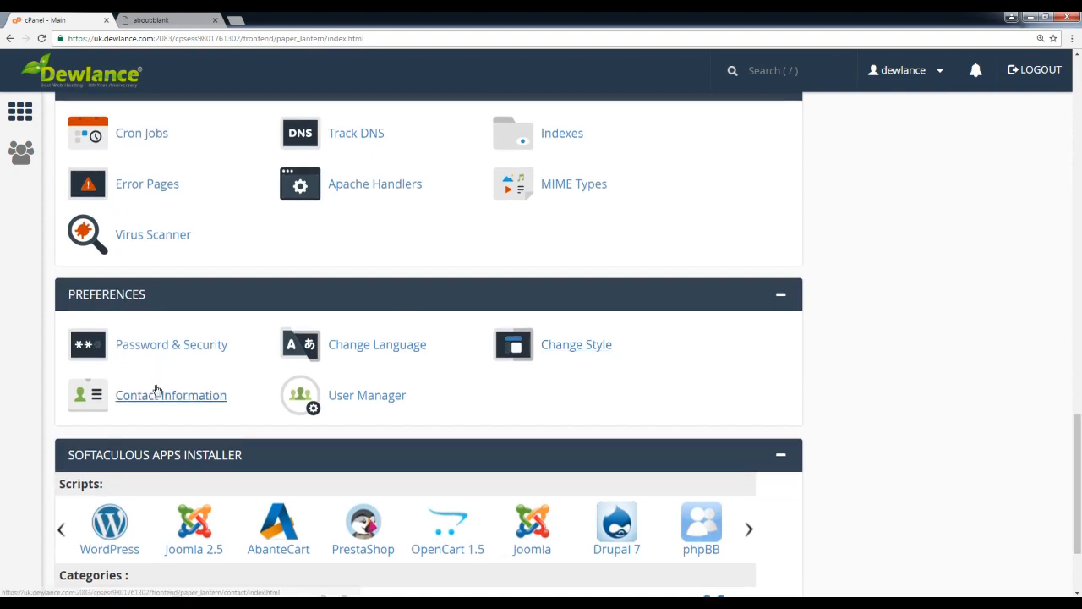
pyautogui.moveTo(213, 298)
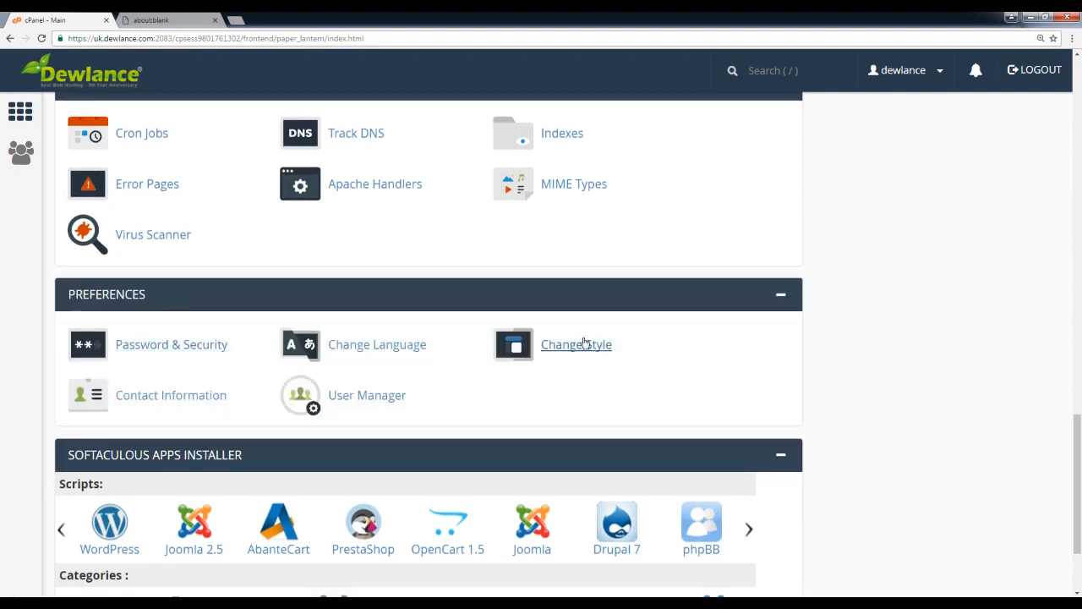
pyautogui.click(575, 345)
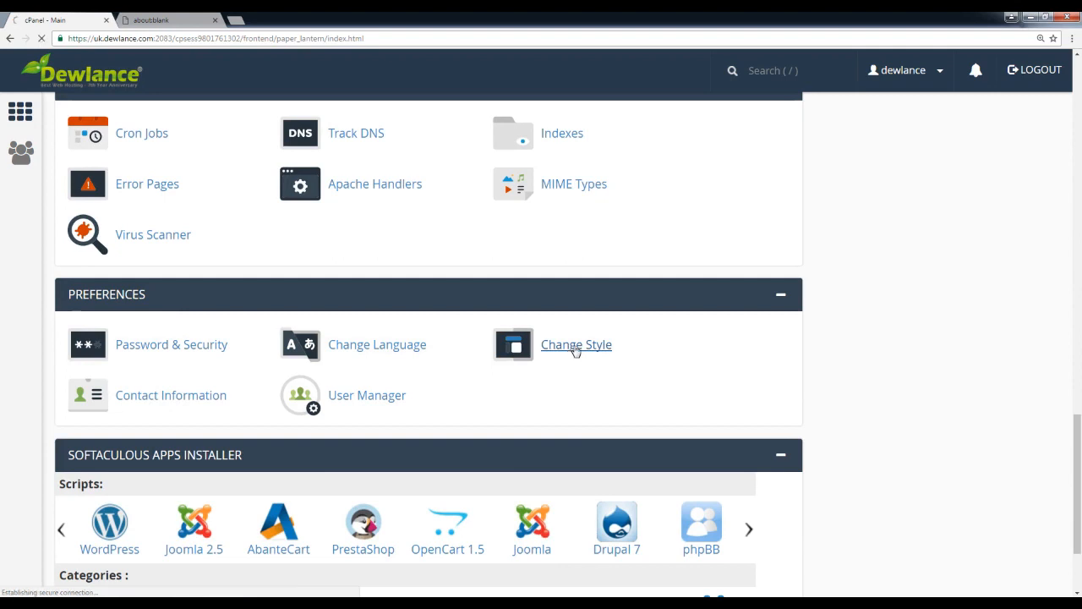
# Load the Change Style page listing Basic (current) and Retro styles.
pyautogui.click(574, 345)
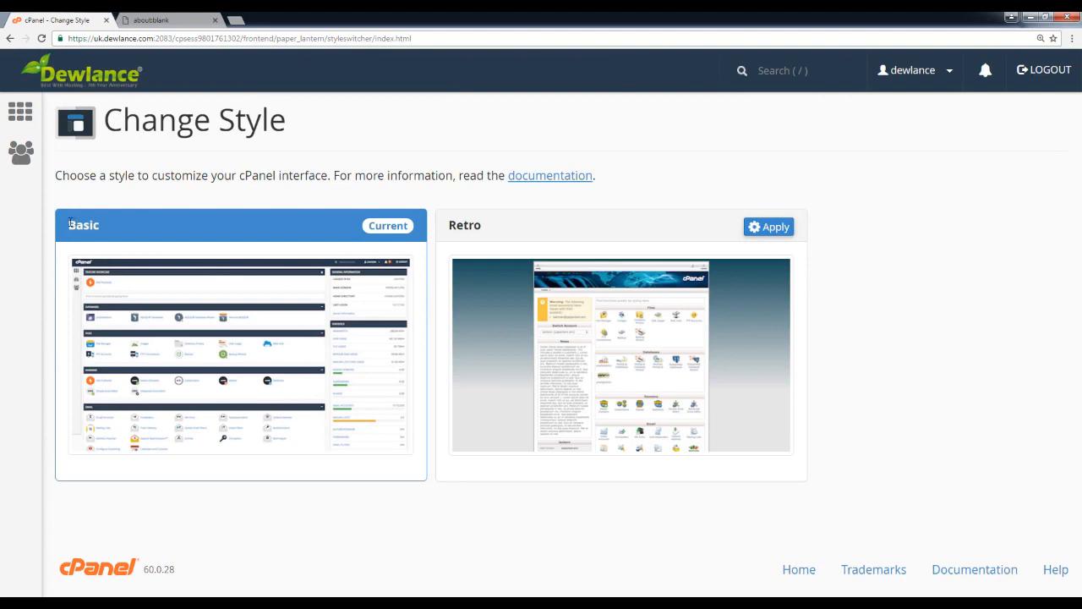
pyautogui.moveTo(118, 232)
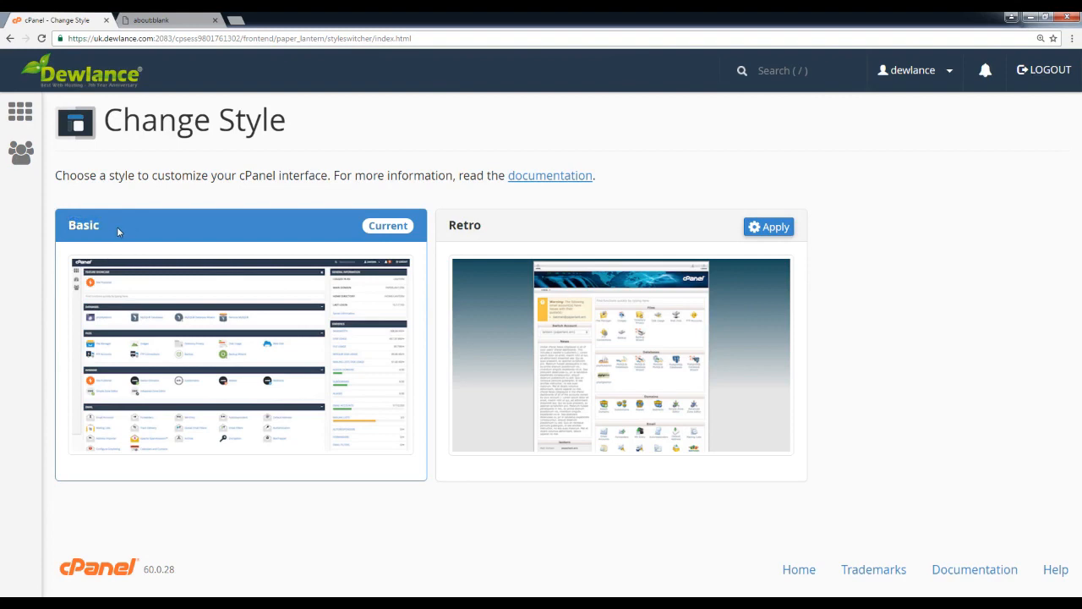
pyautogui.moveTo(714, 255)
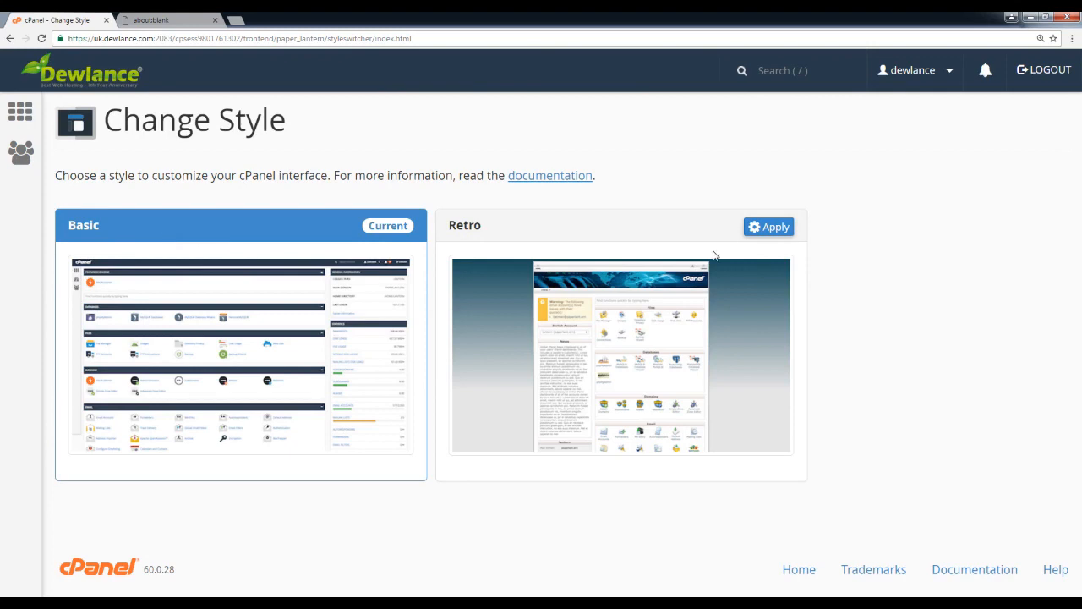
pyautogui.moveTo(328, 358)
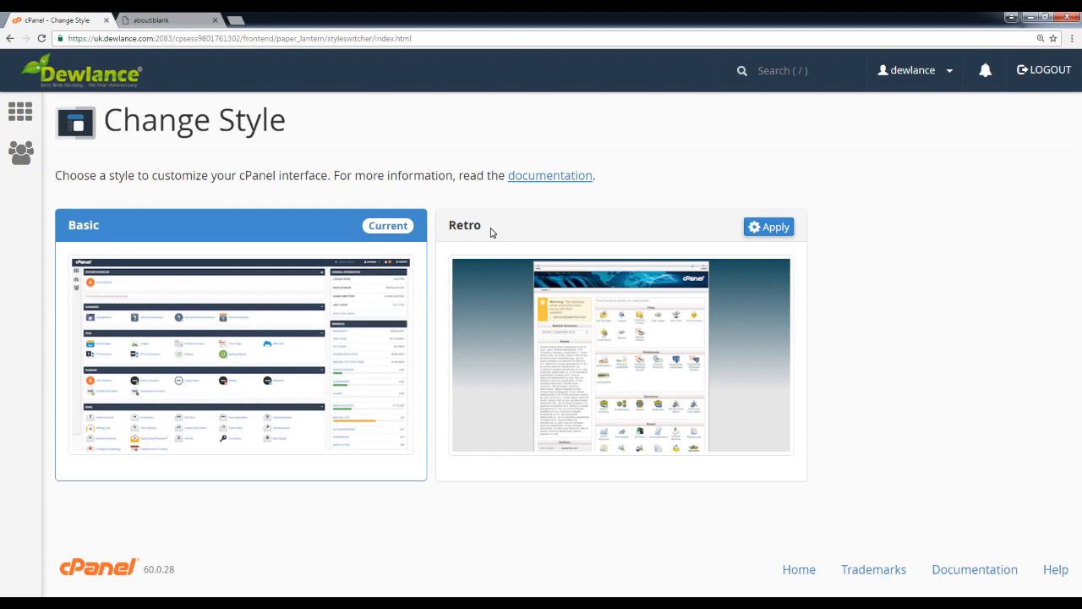
pyautogui.moveTo(416, 235)
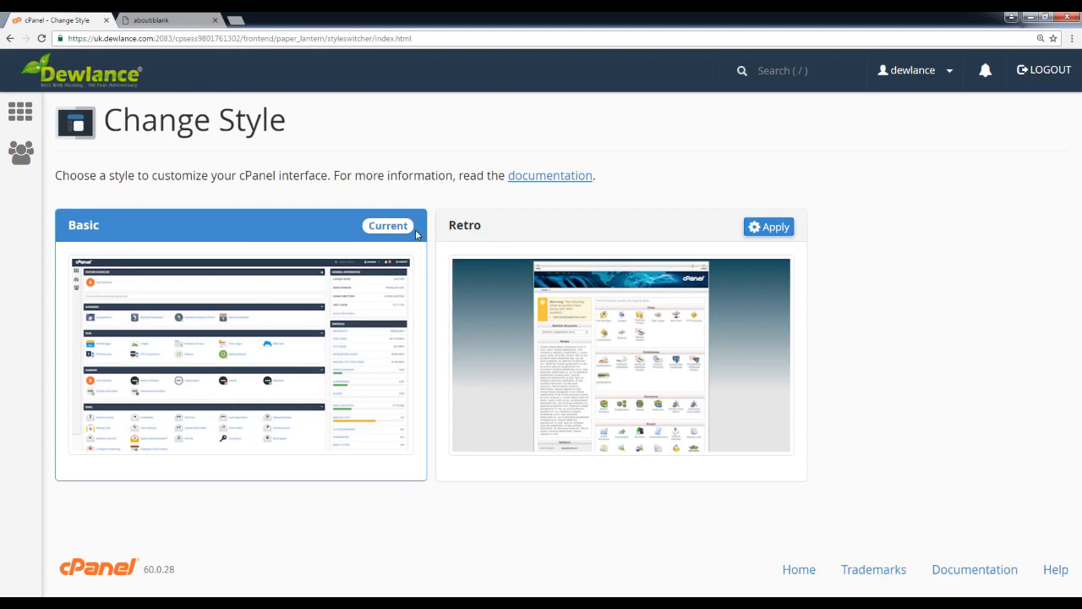
pyautogui.moveTo(200, 243)
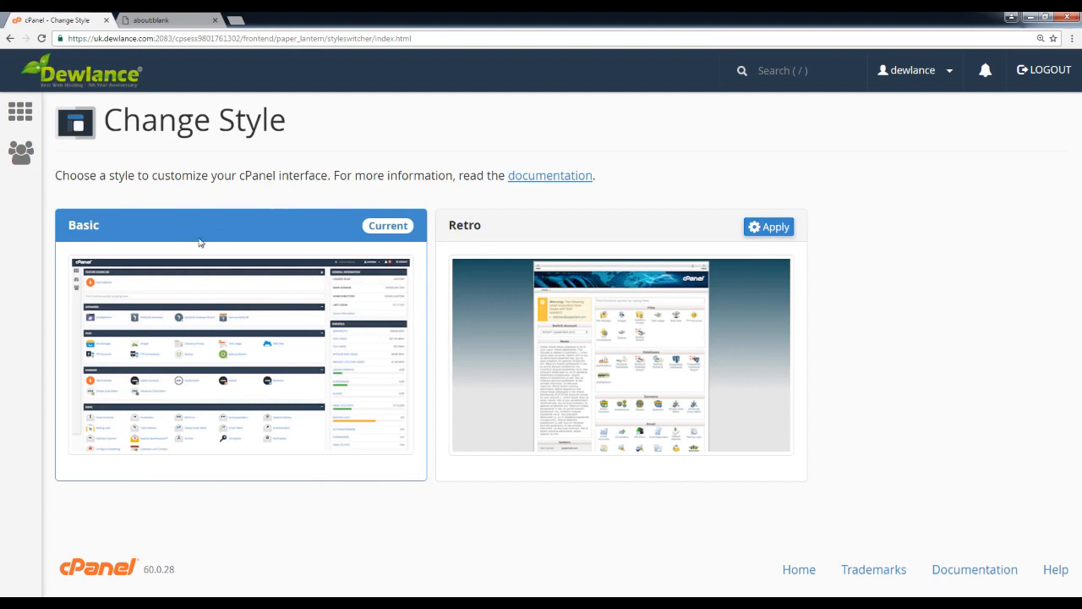
pyautogui.moveTo(876, 291)
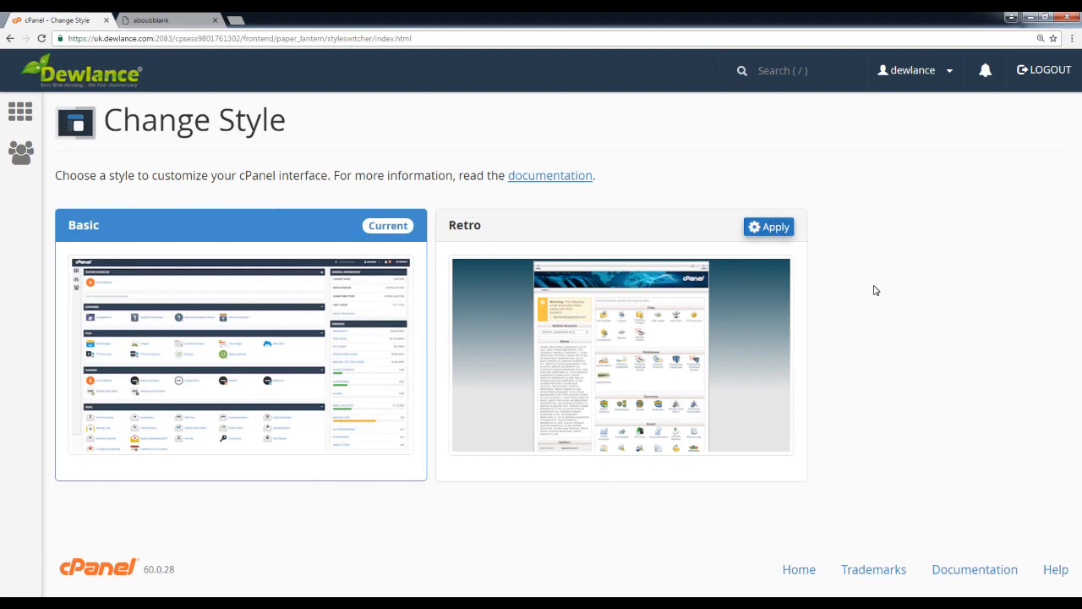
pyautogui.moveTo(769, 233)
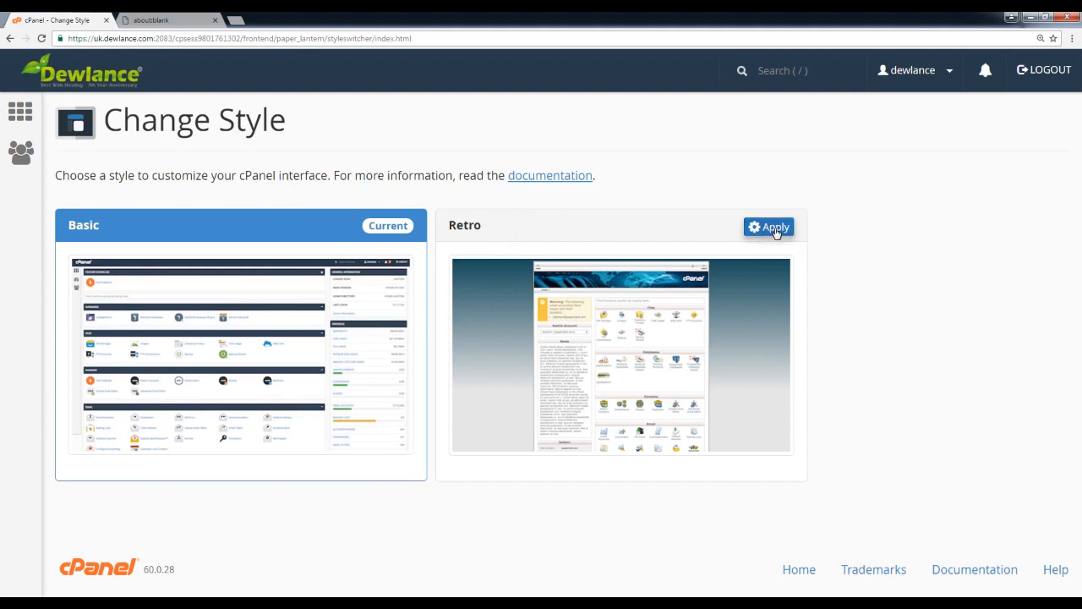
pyautogui.moveTo(792, 306)
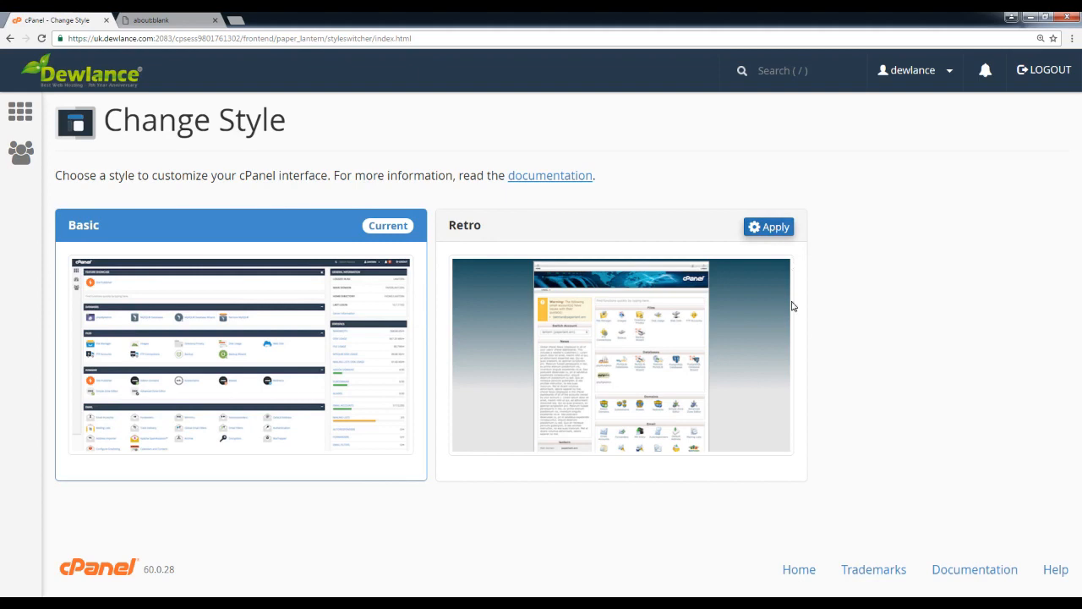
pyautogui.moveTo(845, 438)
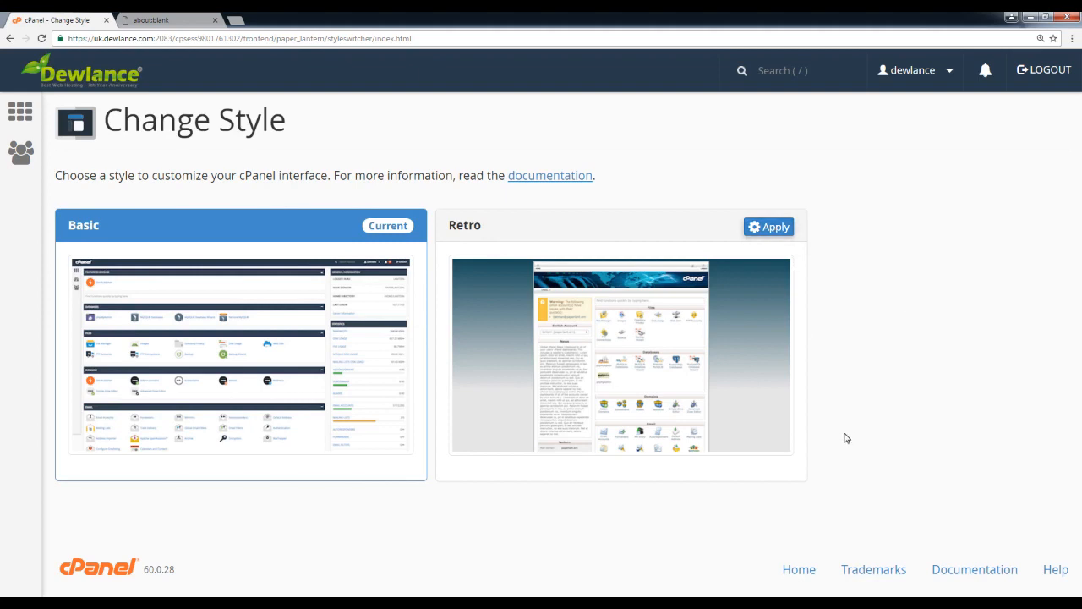
pyautogui.moveTo(835, 439)
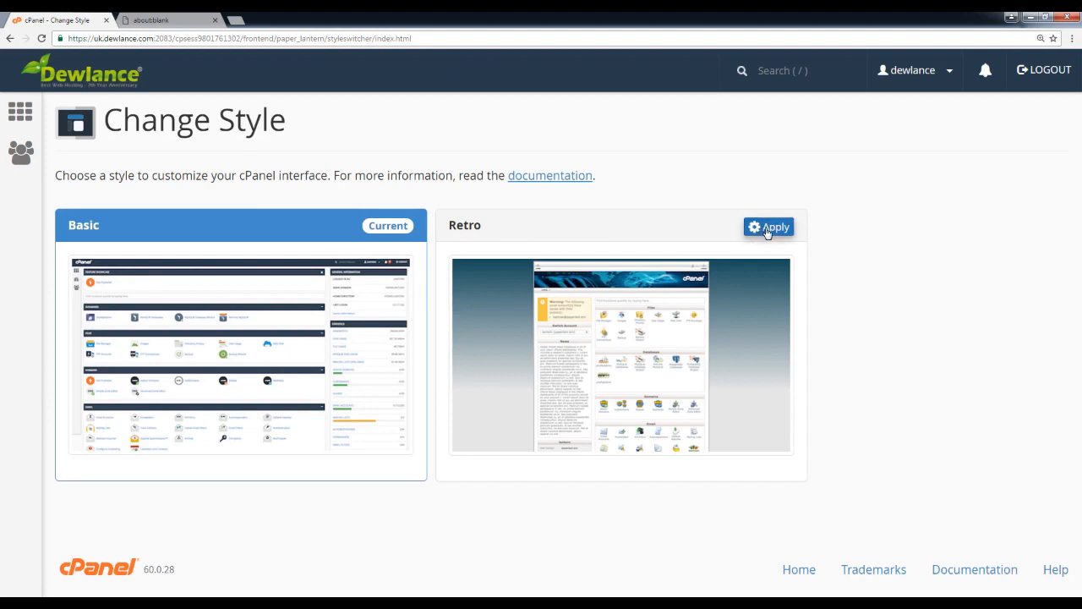
# Apply the Retro style and confirm it is now marked Current after the reload.
pyautogui.click(767, 226)
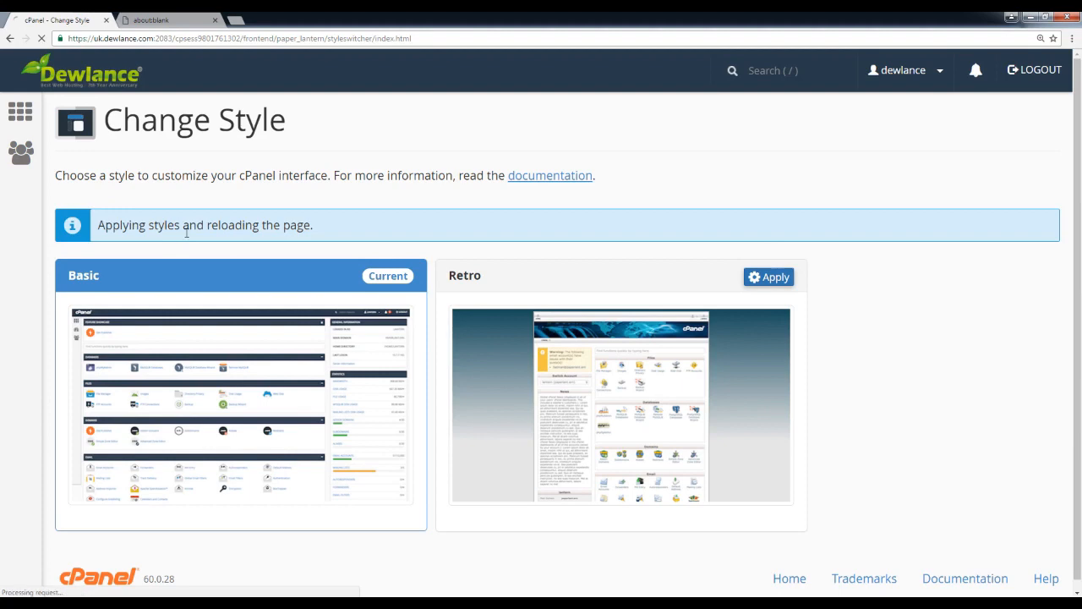
pyautogui.moveTo(321, 284)
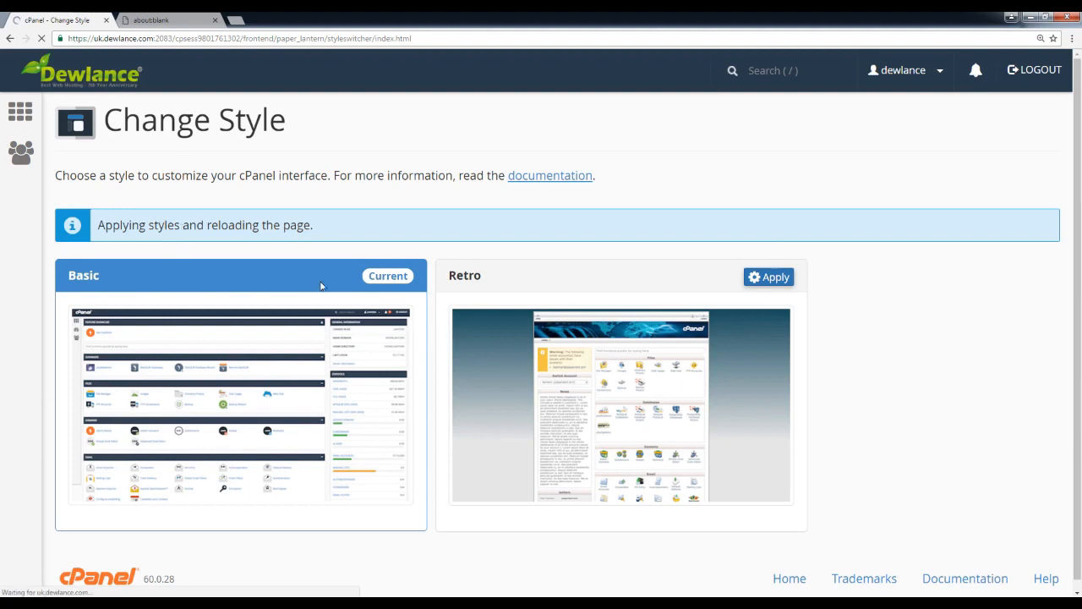
pyautogui.click(767, 277)
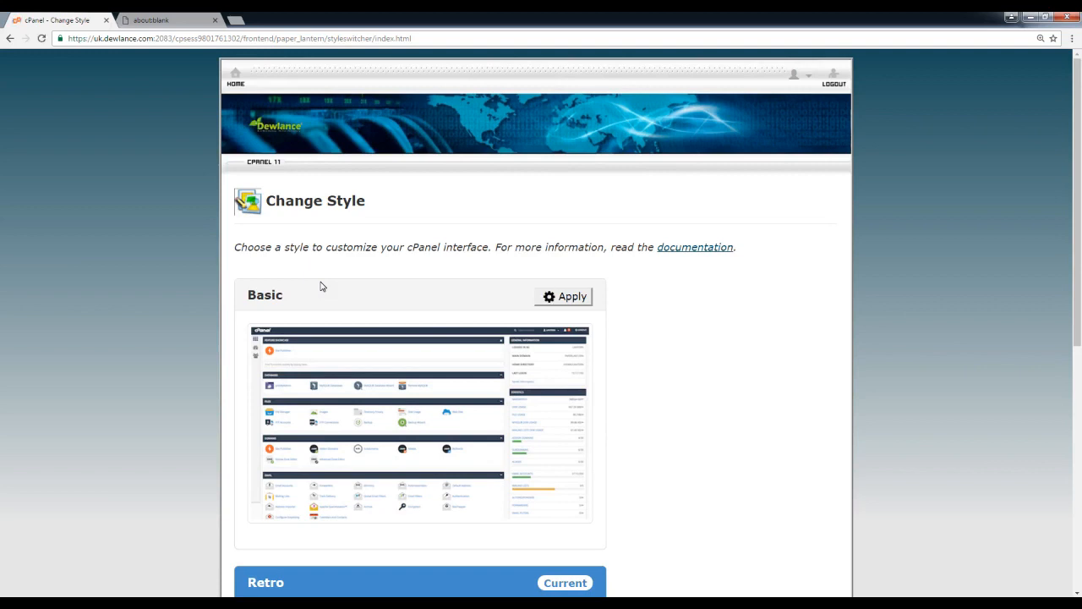
pyautogui.moveTo(362, 302)
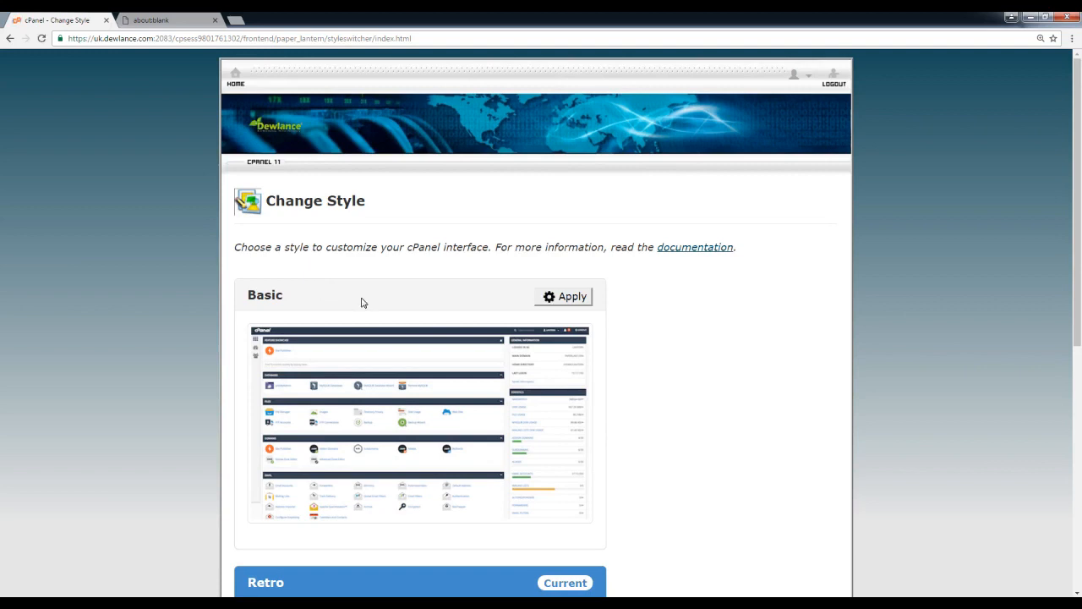
pyautogui.scroll(-3)
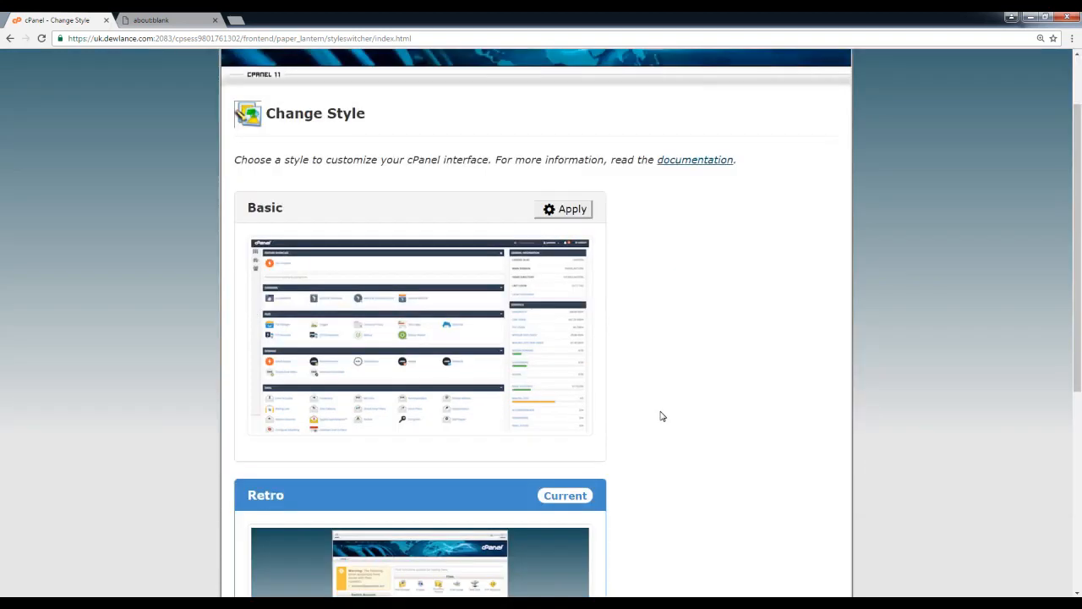
pyautogui.scroll(3)
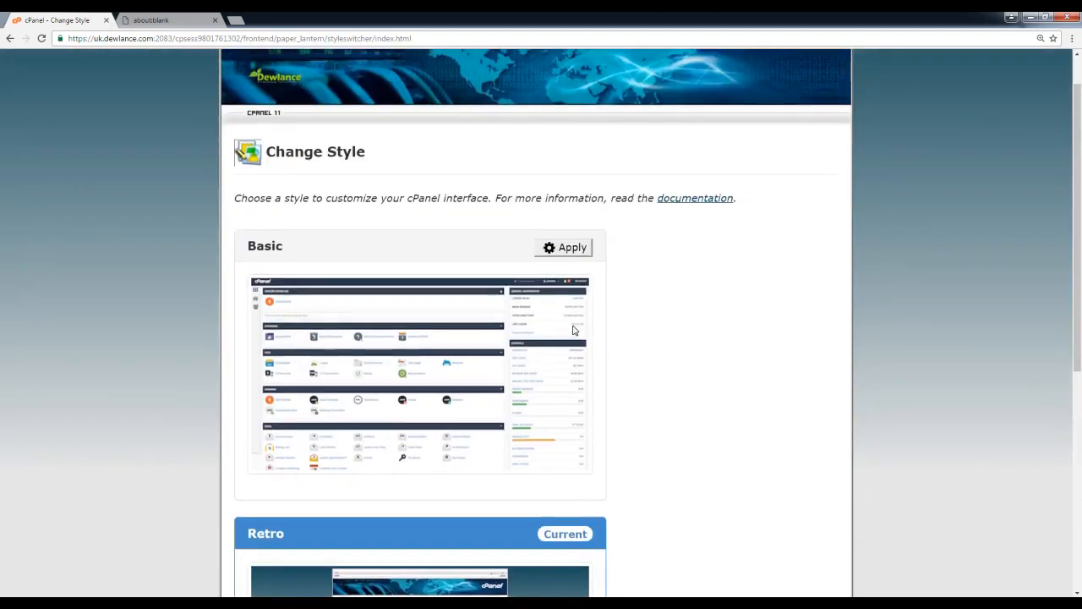
# Return to the Retro-style home page and reopen Change Style under Preferences.
pyautogui.click(565, 247)
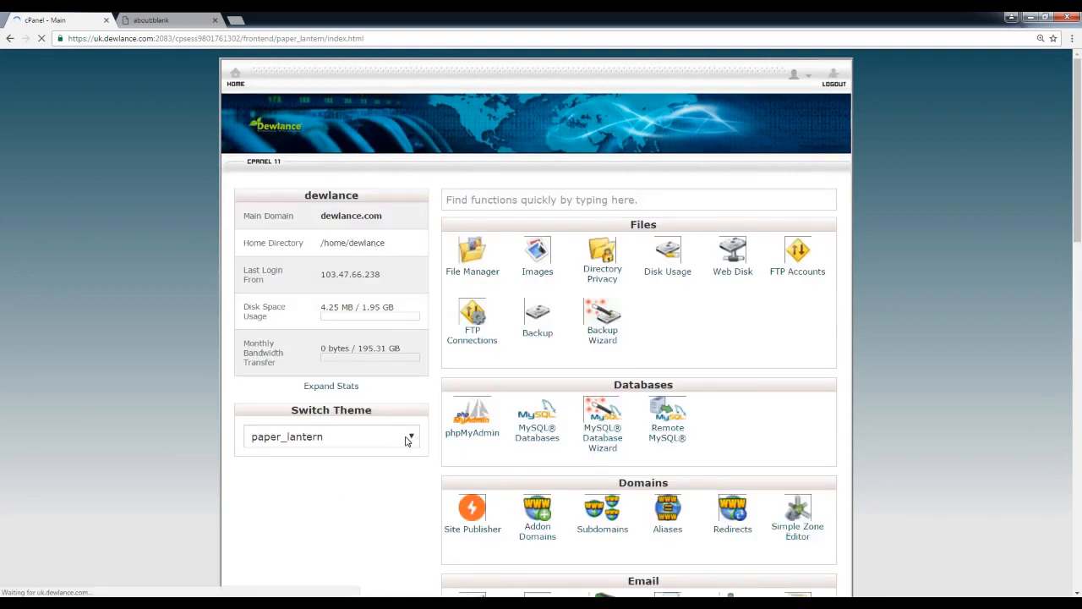
pyautogui.scroll(-3)
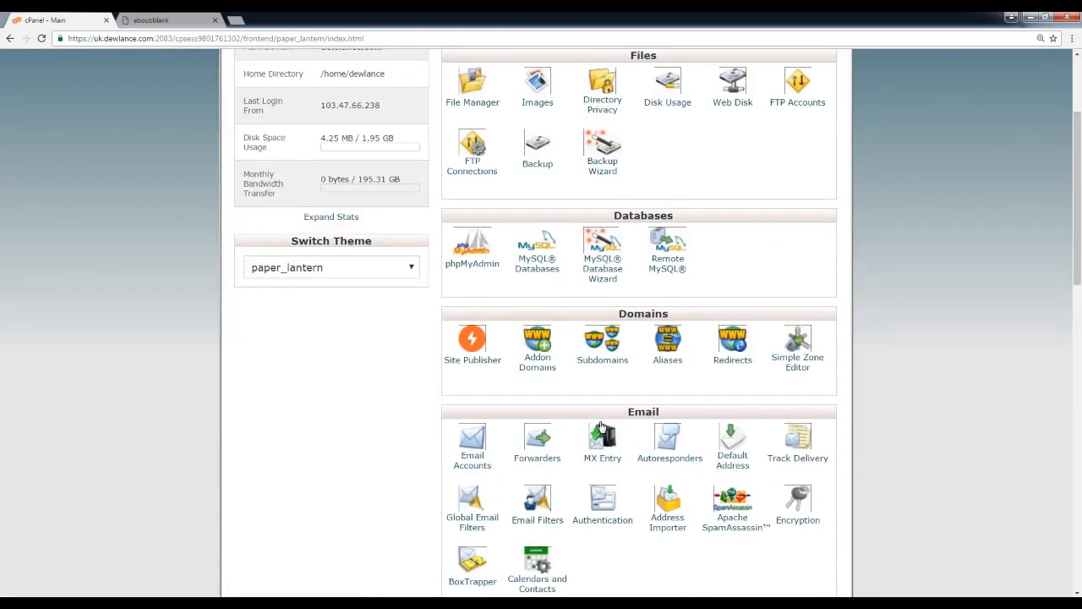
pyautogui.scroll(3)
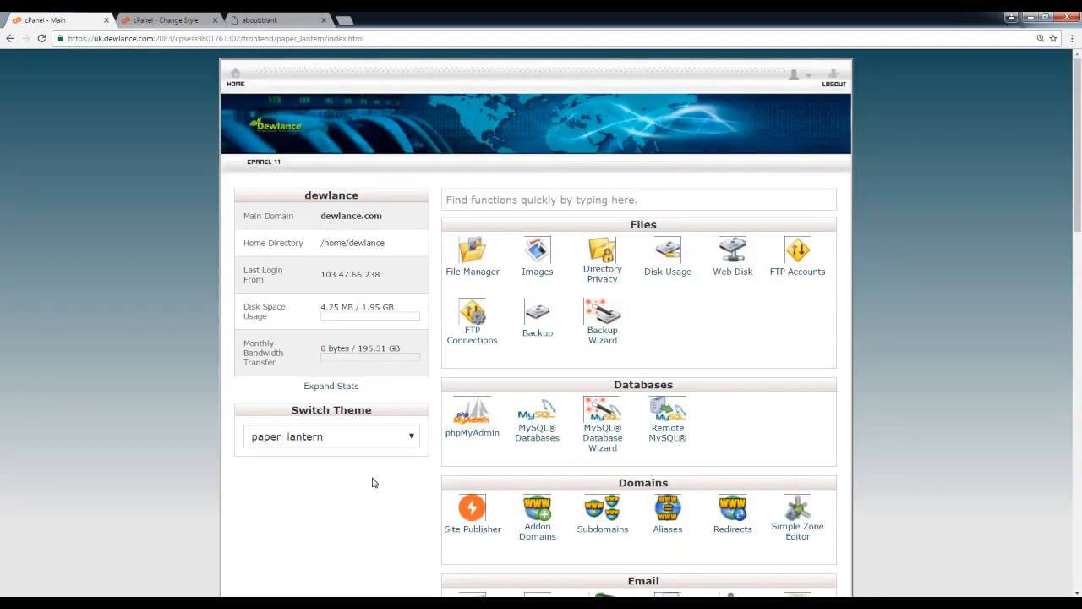
pyautogui.moveTo(406, 478)
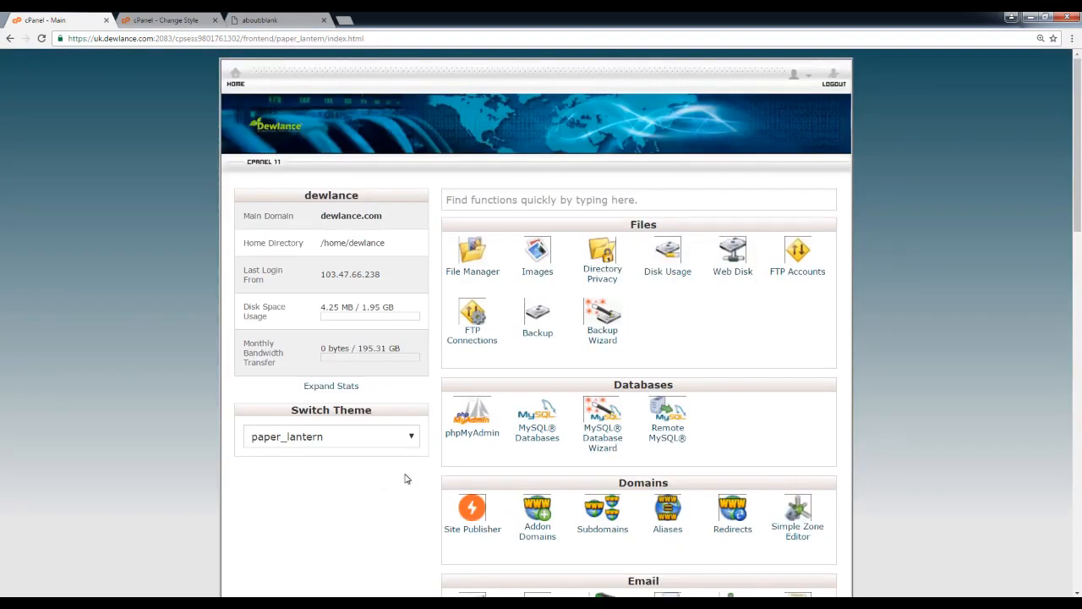
pyautogui.scroll(-3)
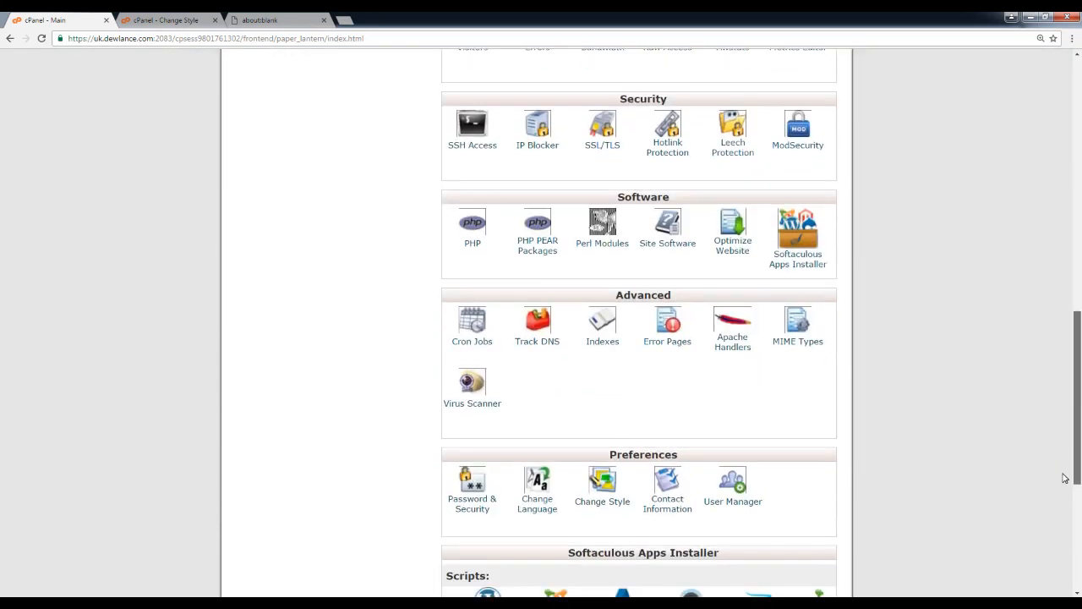
pyautogui.scroll(-3)
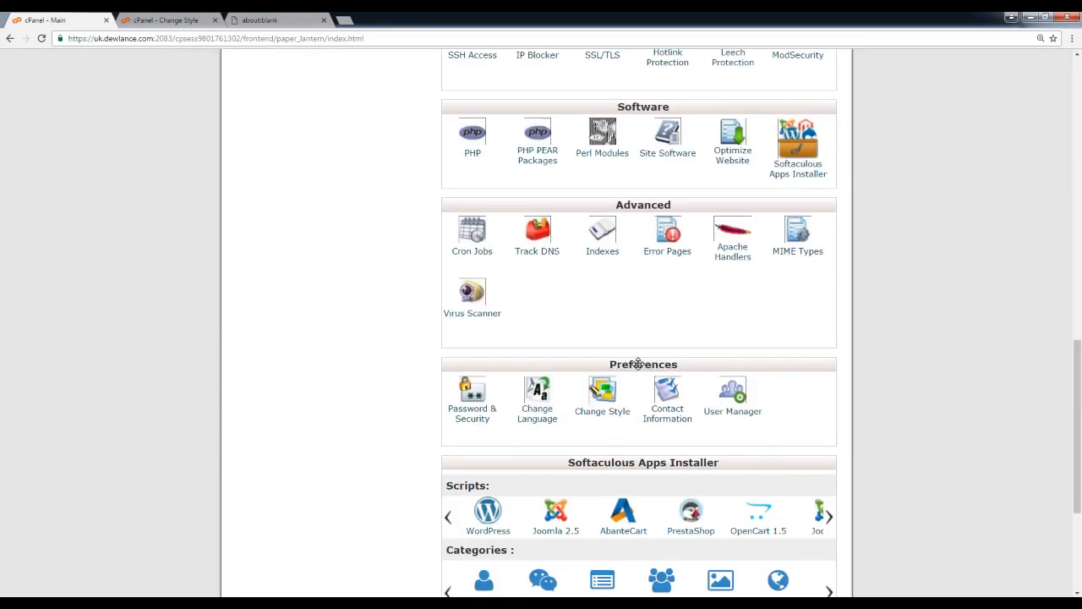
pyautogui.click(602, 410)
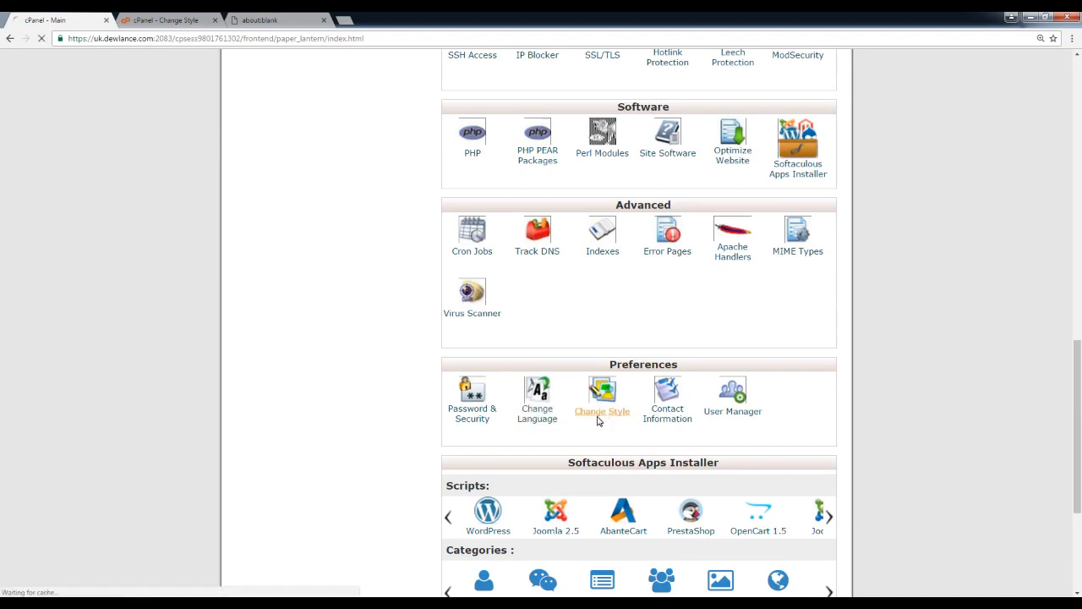
# Apply the Basic style so it becomes current, then go back to the home dashboard.
pyautogui.click(602, 399)
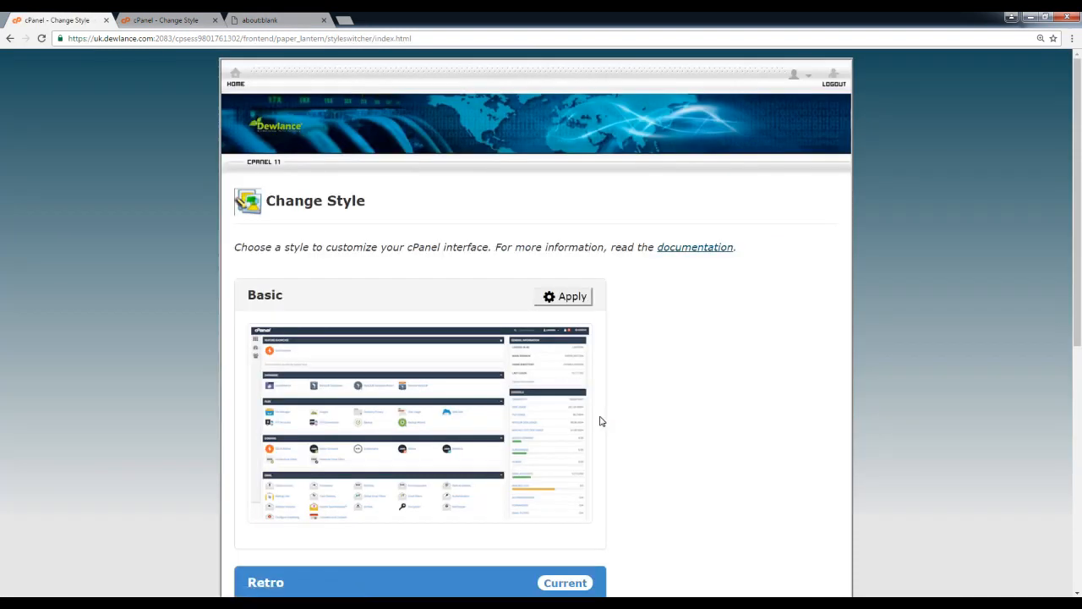
pyautogui.moveTo(568, 300)
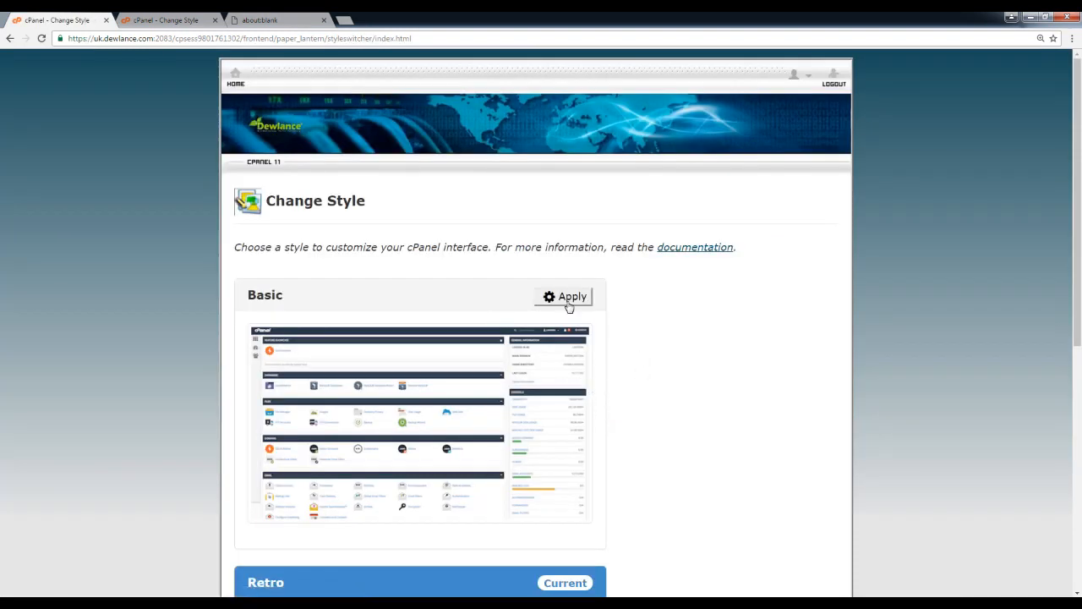
pyautogui.moveTo(600, 438)
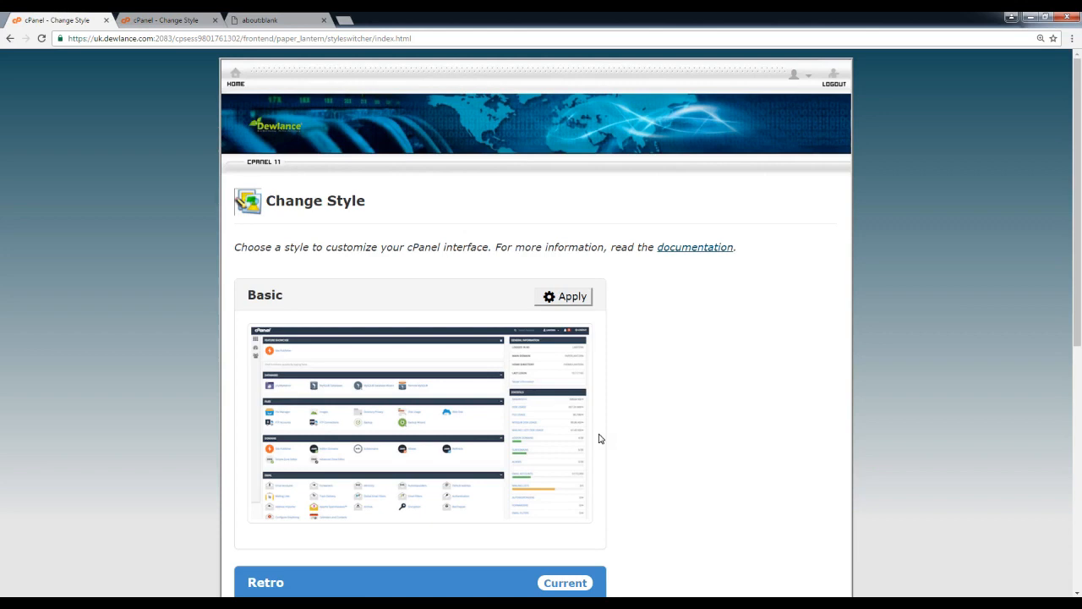
pyautogui.click(565, 296)
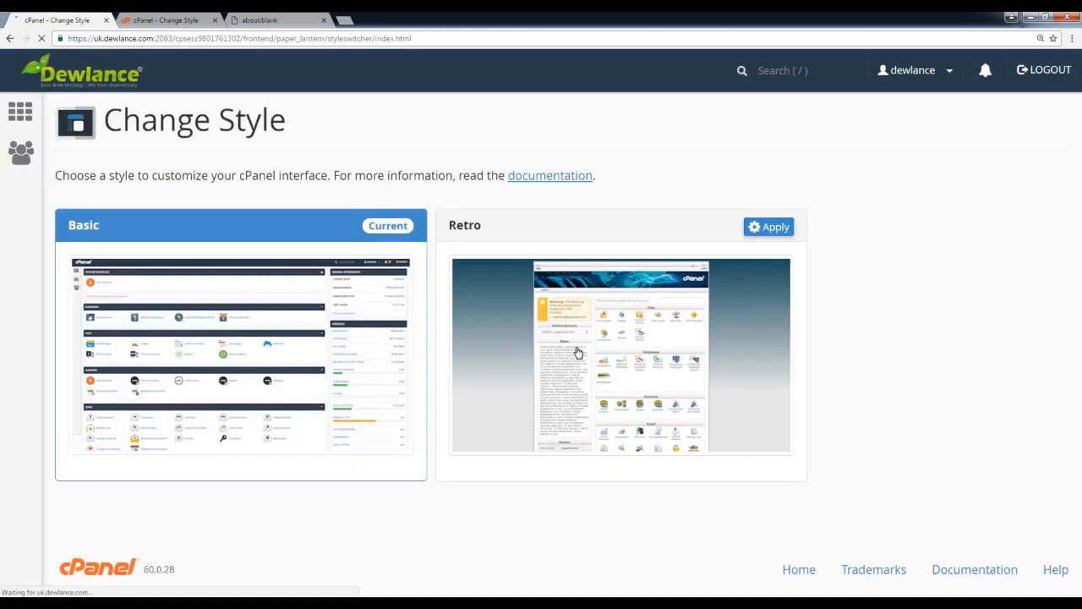
pyautogui.moveTo(103, 85)
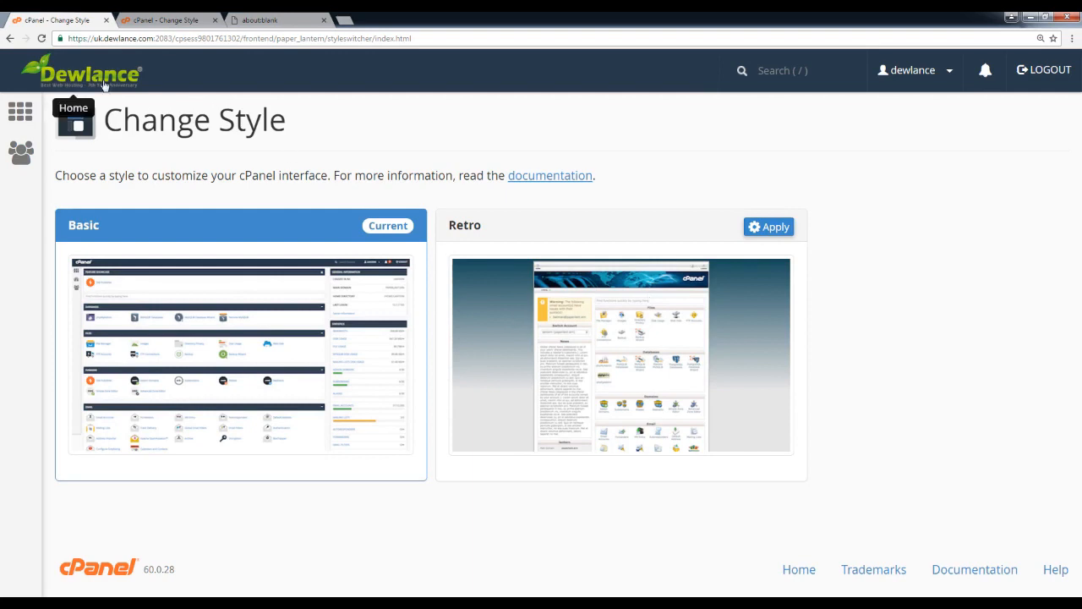
pyautogui.click(74, 119)
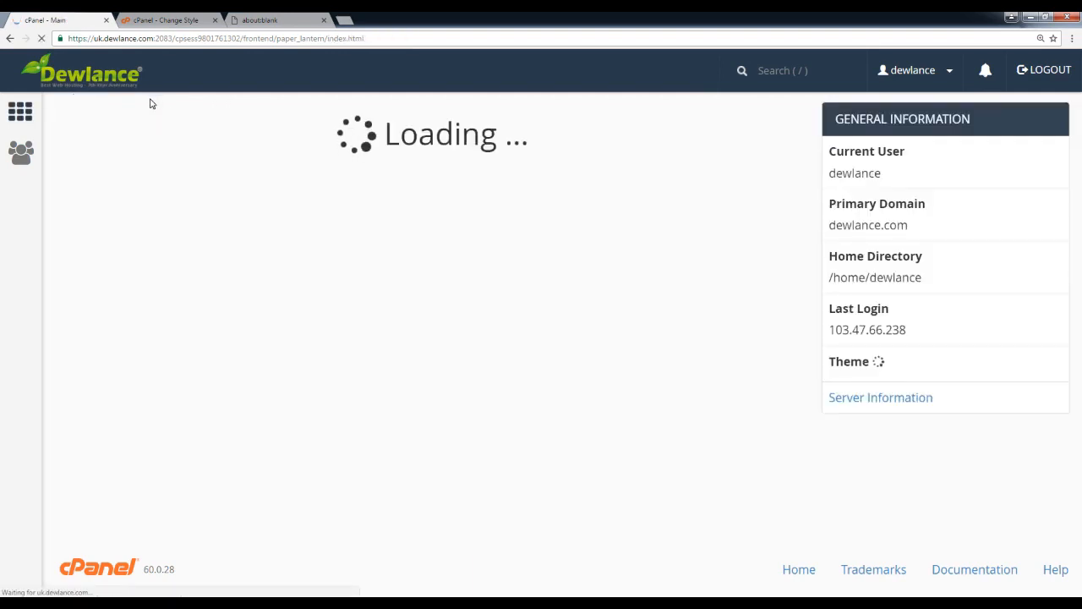